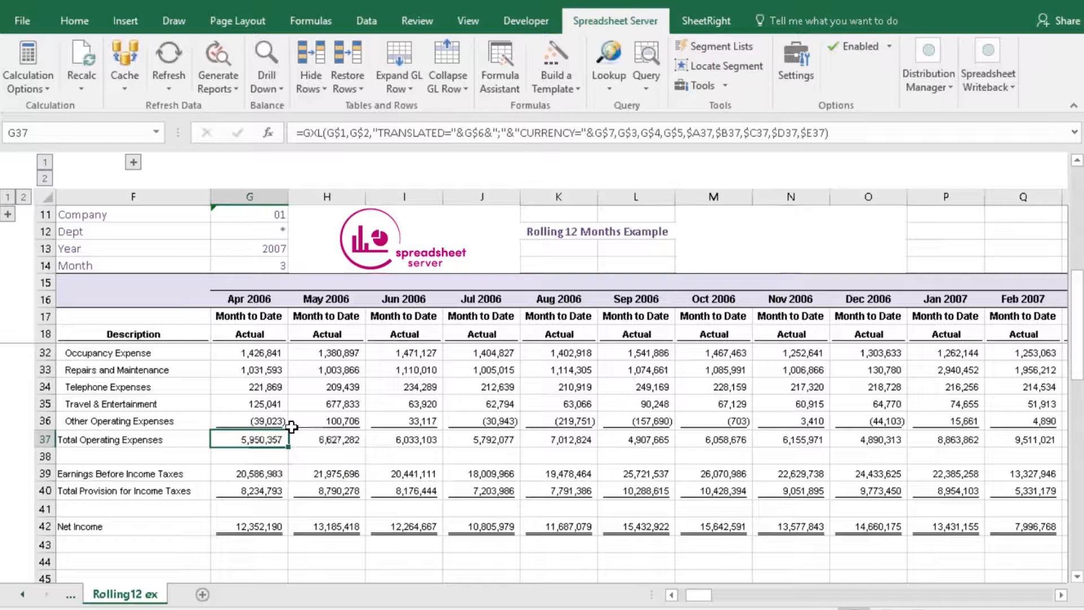
{"action": "mouse_move", "coordinate": [266, 66]}
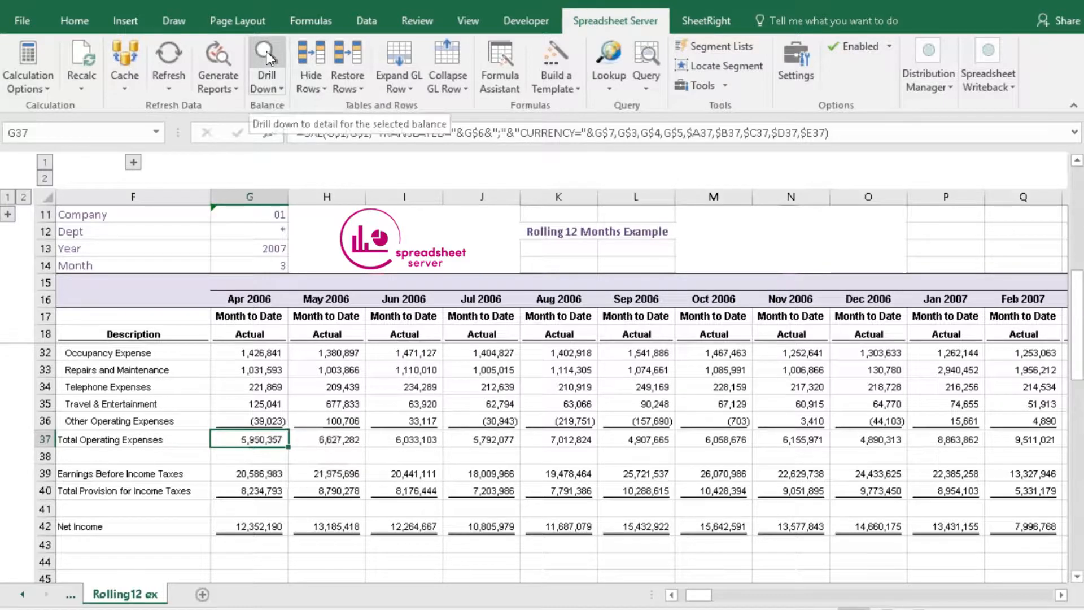
- Drill into the April total, sort its detail by amount, and close that drill-down
{"action": "left_click", "coordinate": [267, 63]}
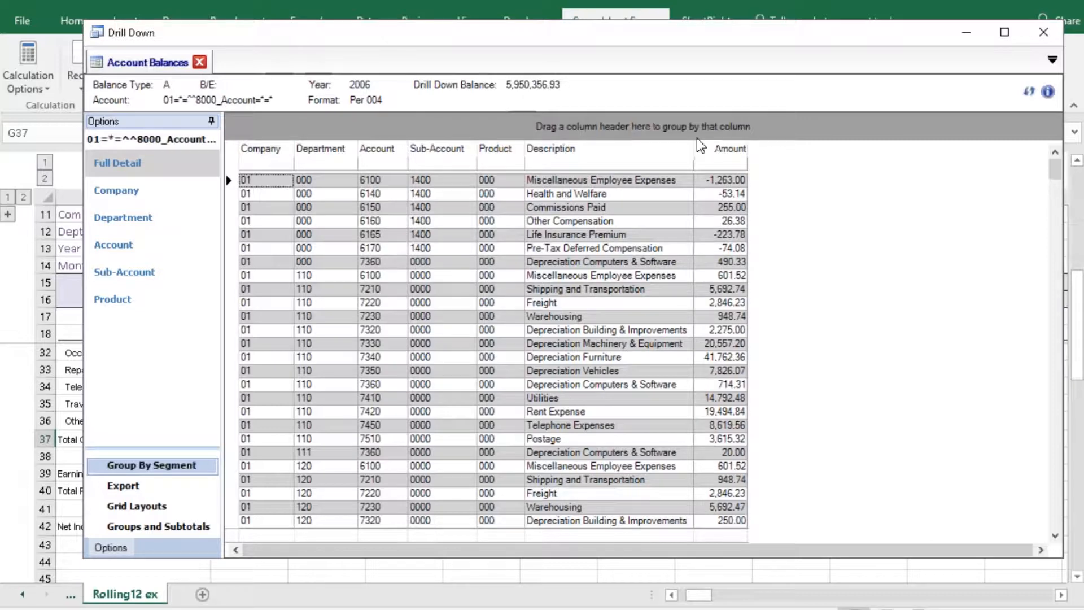
{"action": "left_click", "coordinate": [728, 147]}
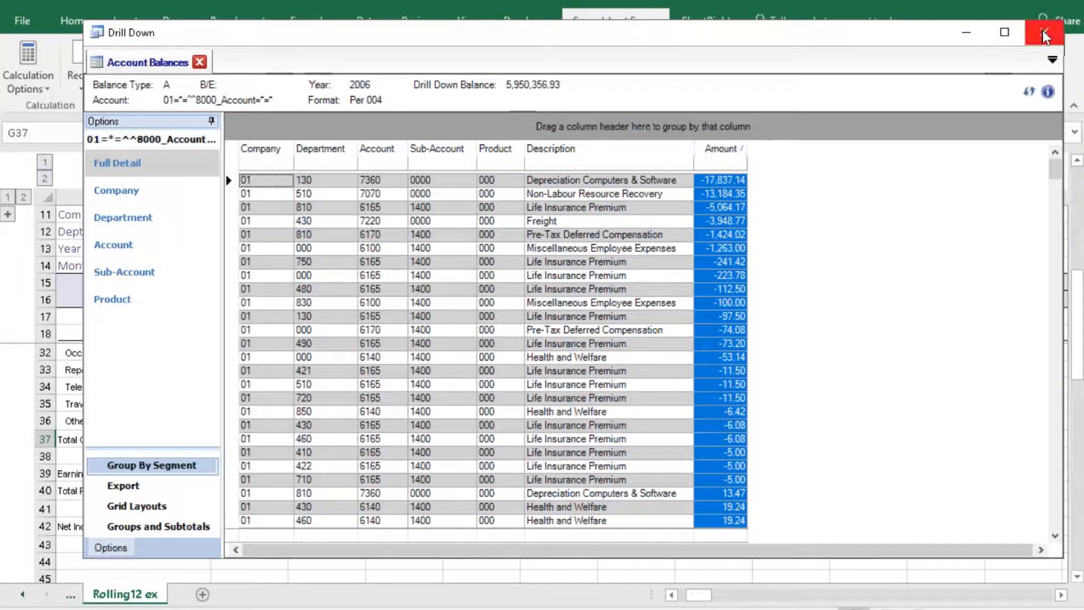
{"action": "left_click", "coordinate": [1043, 33]}
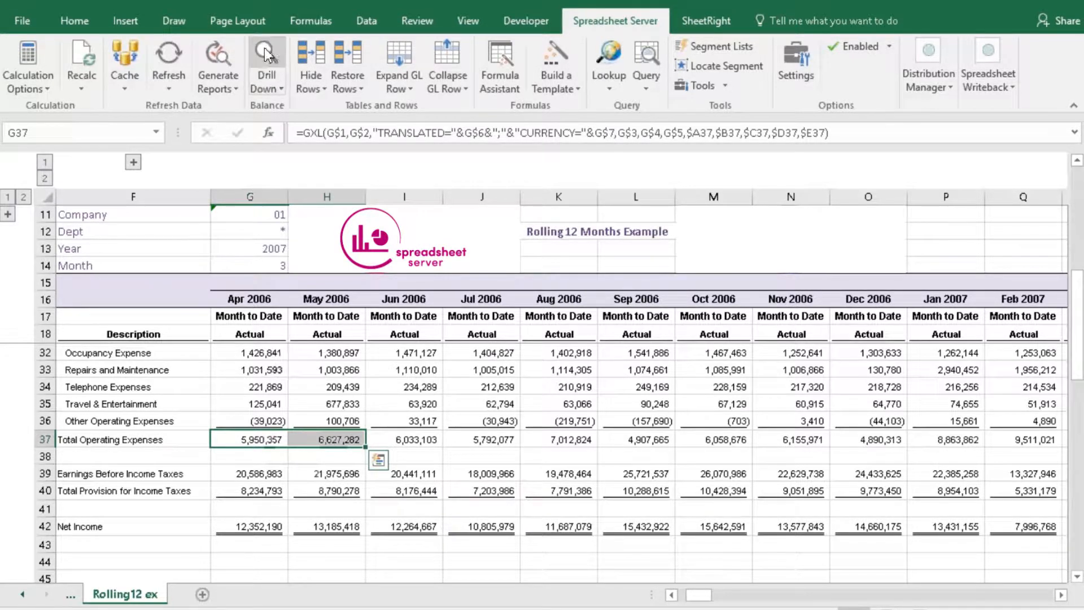
- Drill into April and May together, sort by April, move Department after Account, filter to 440
{"action": "left_click", "coordinate": [265, 62]}
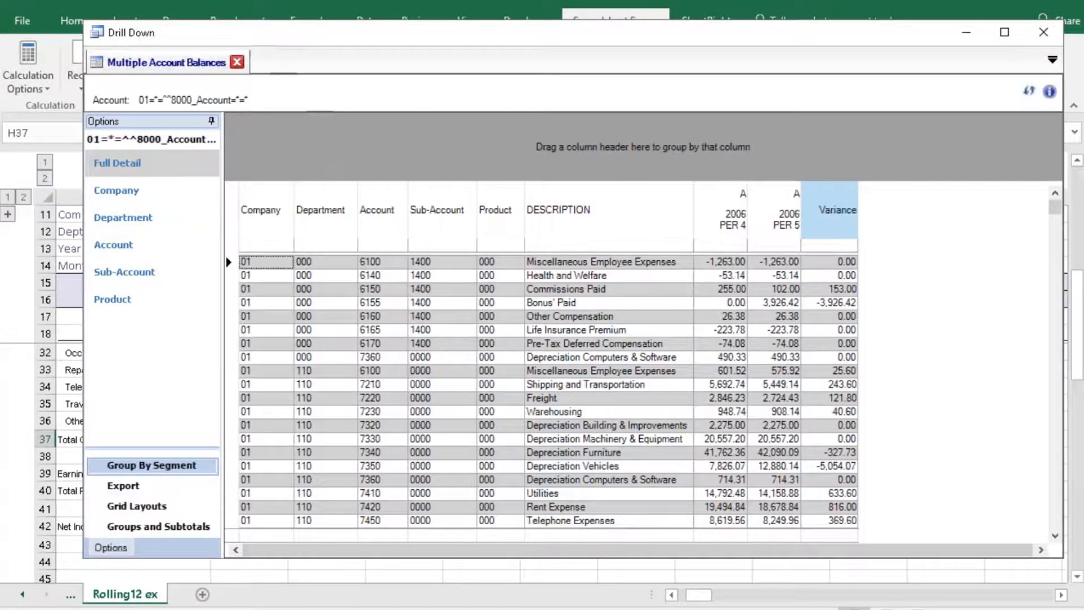
{"action": "left_click", "coordinate": [837, 210]}
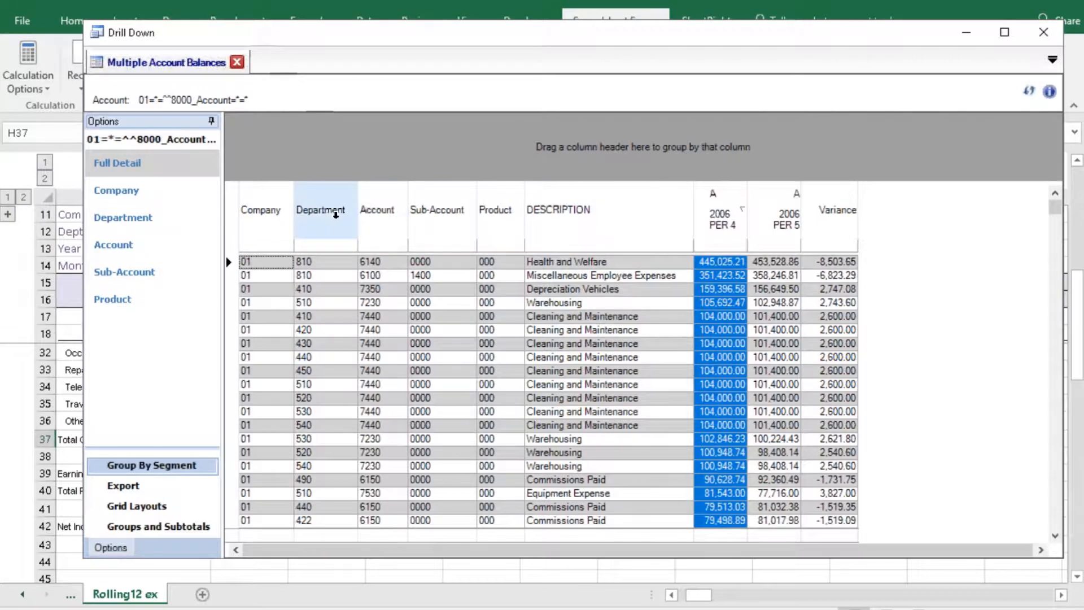
{"action": "left_click_drag", "start_coordinate": [320, 210], "coordinate": [270, 147]}
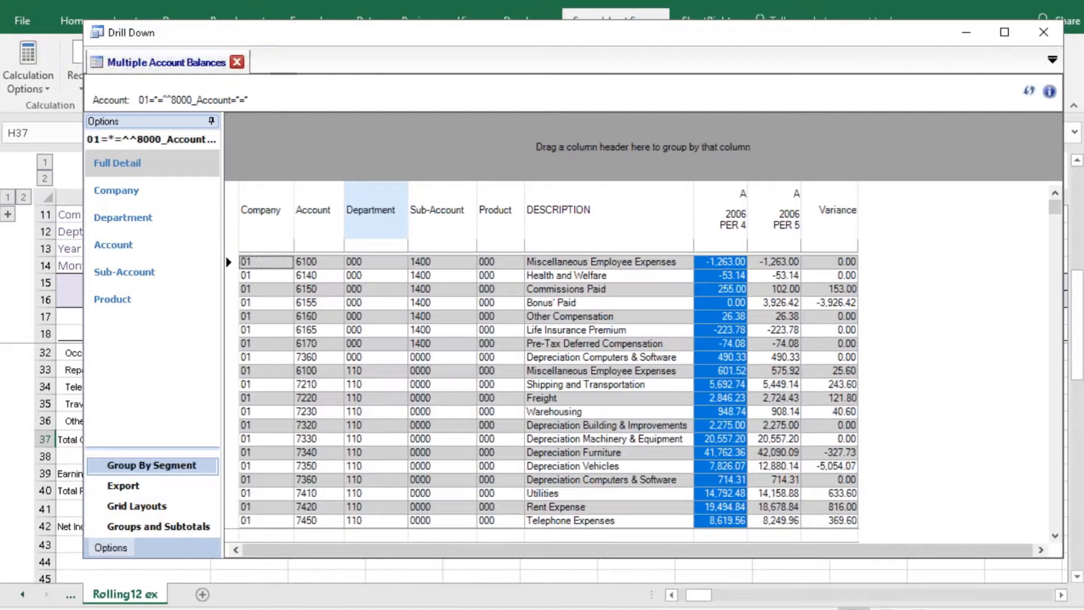
{"action": "type", "text": "440"}
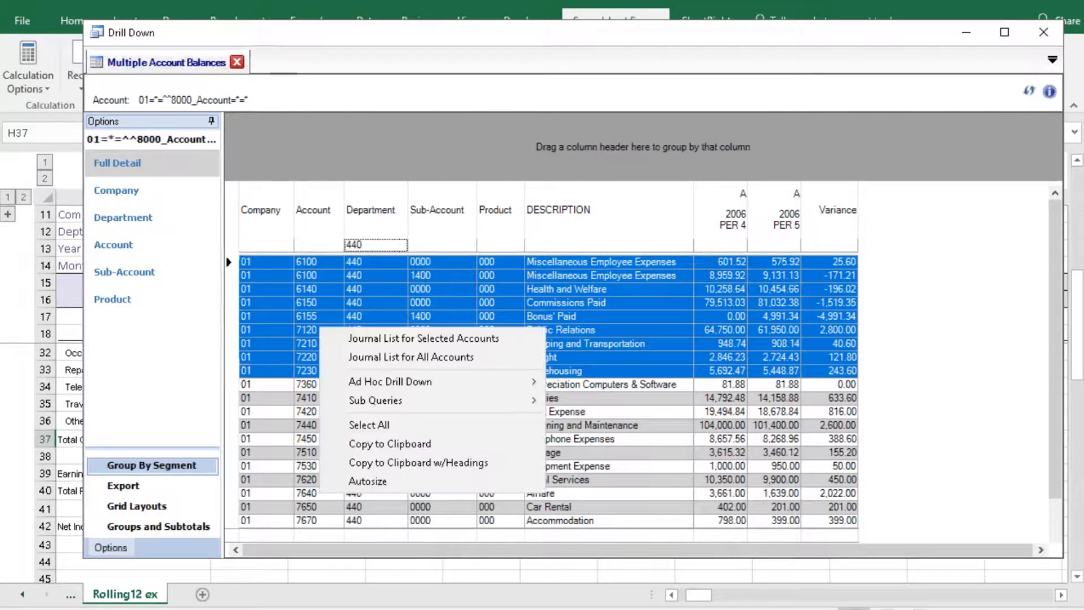
- List the journal entries for the selected department 440 accounts
{"action": "left_click", "coordinate": [423, 338]}
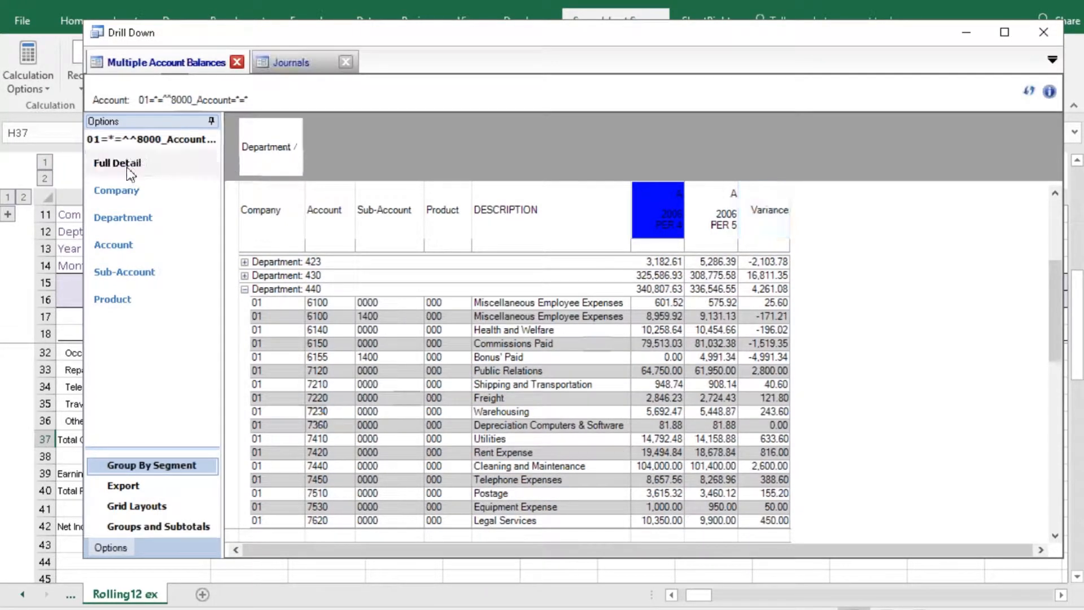
- Summarize the variance by department and by account, view export choices, and close the drill-down
{"action": "left_click", "coordinate": [122, 217]}
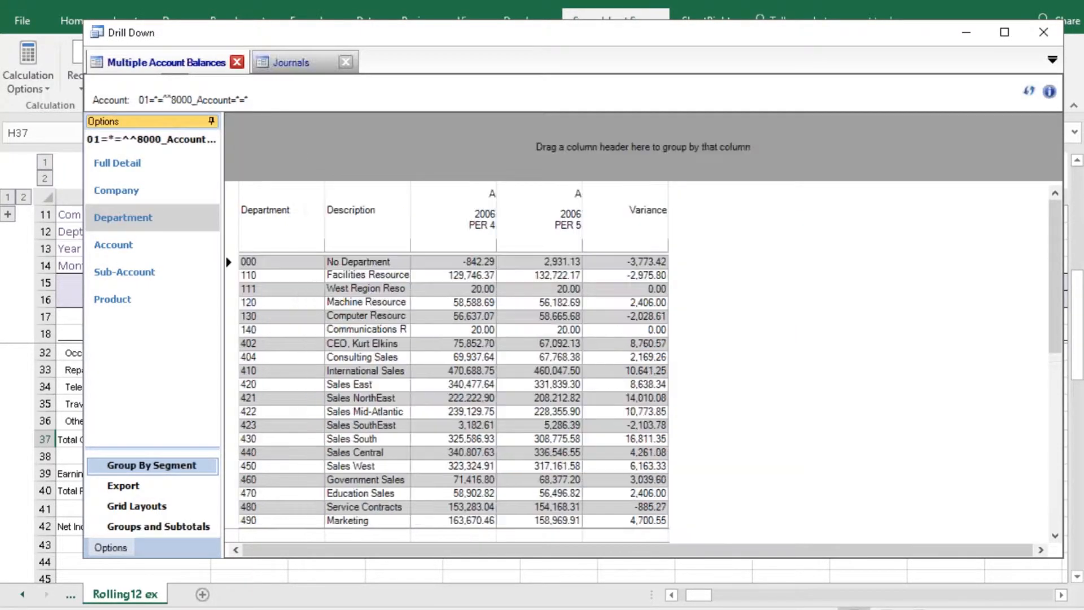
{"action": "left_click", "coordinate": [113, 245]}
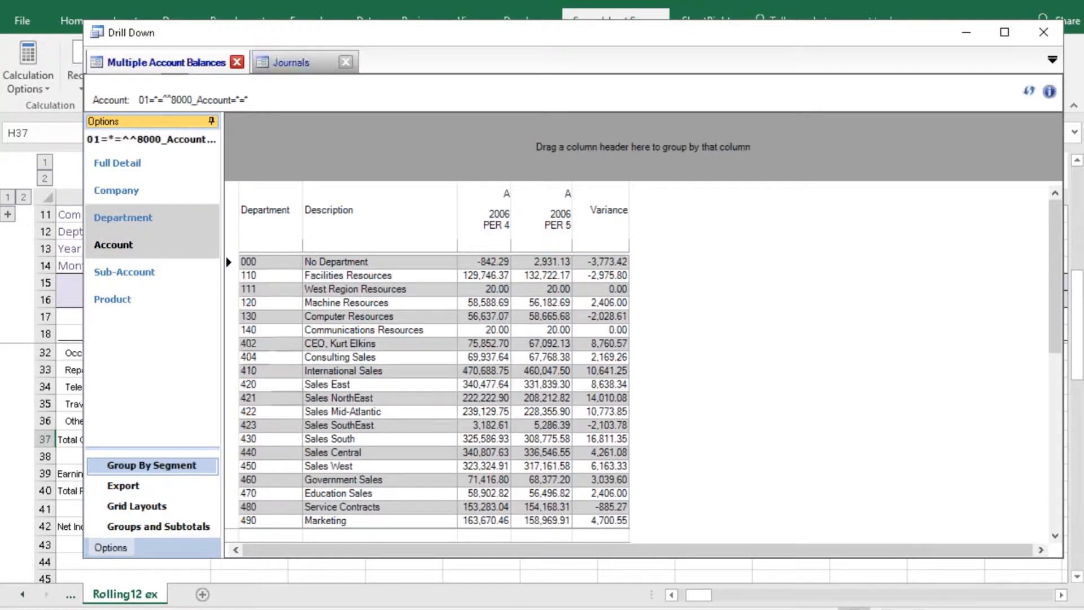
{"action": "left_click", "coordinate": [113, 245]}
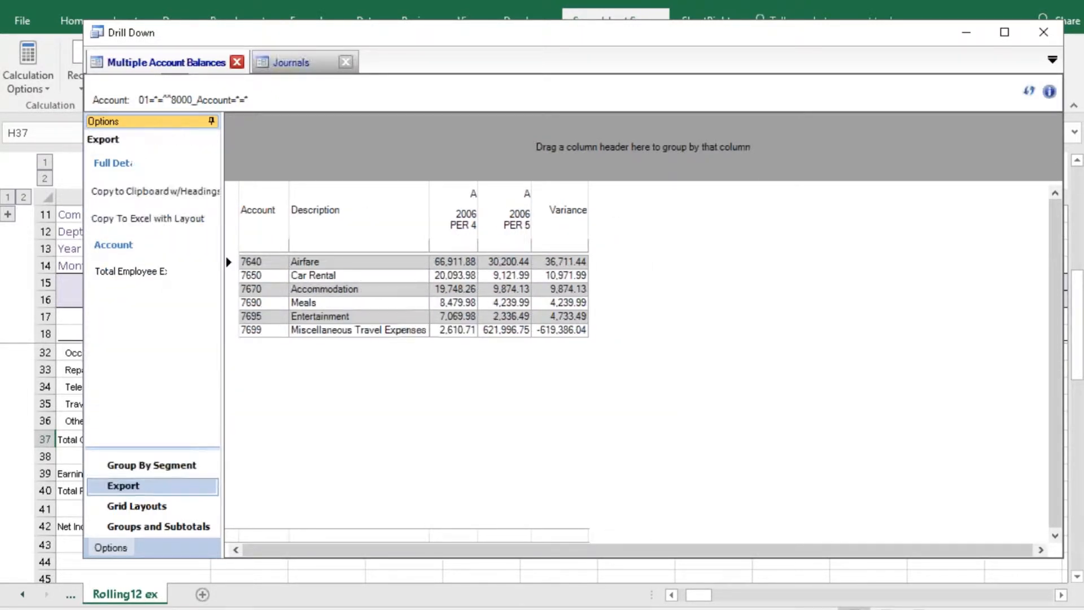
{"action": "left_click", "coordinate": [102, 139]}
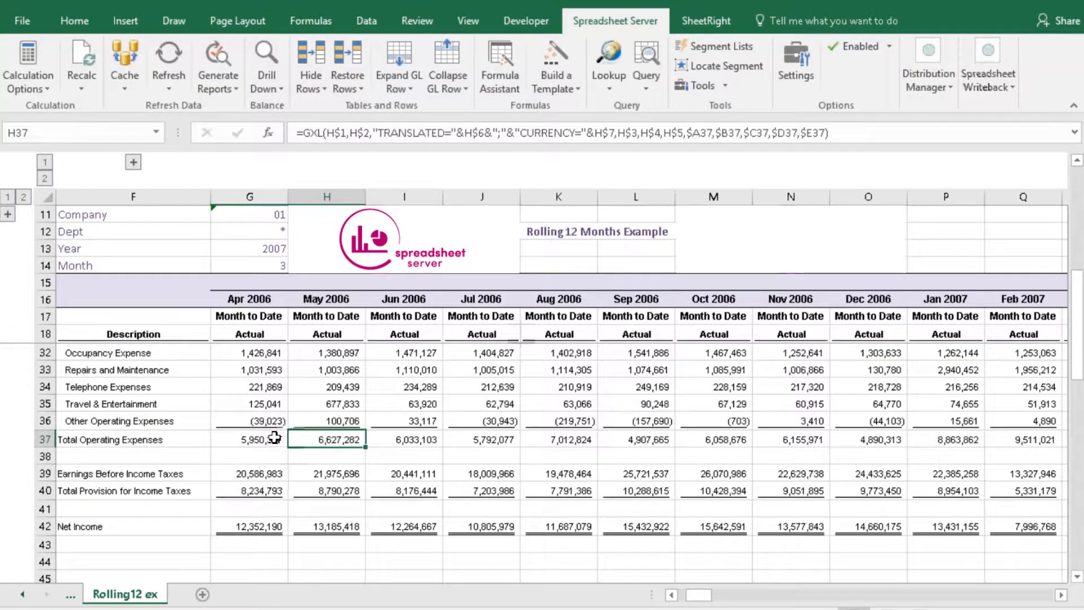
- Drill into the selected April and May total operating expenses for export
{"action": "left_click", "coordinate": [250, 439]}
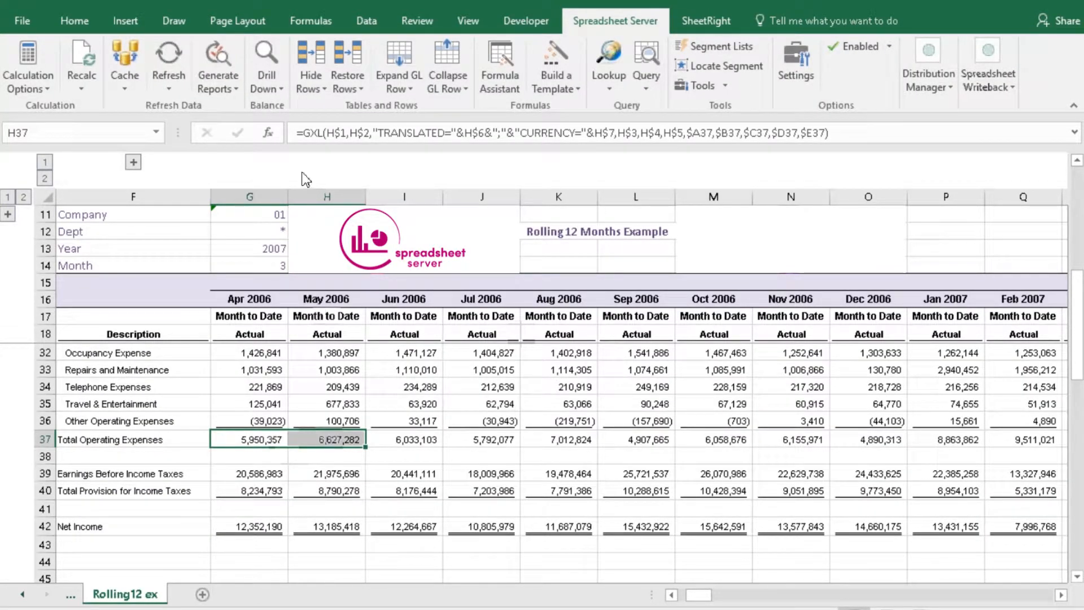
{"action": "left_click", "coordinate": [267, 66]}
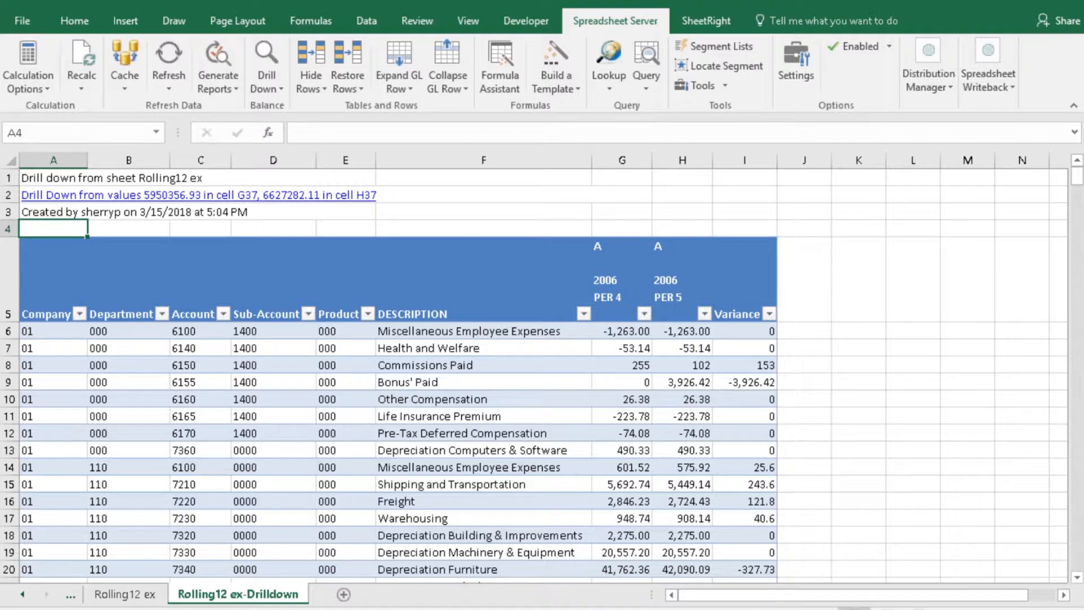
{"action": "mouse_move", "coordinate": [453, 414]}
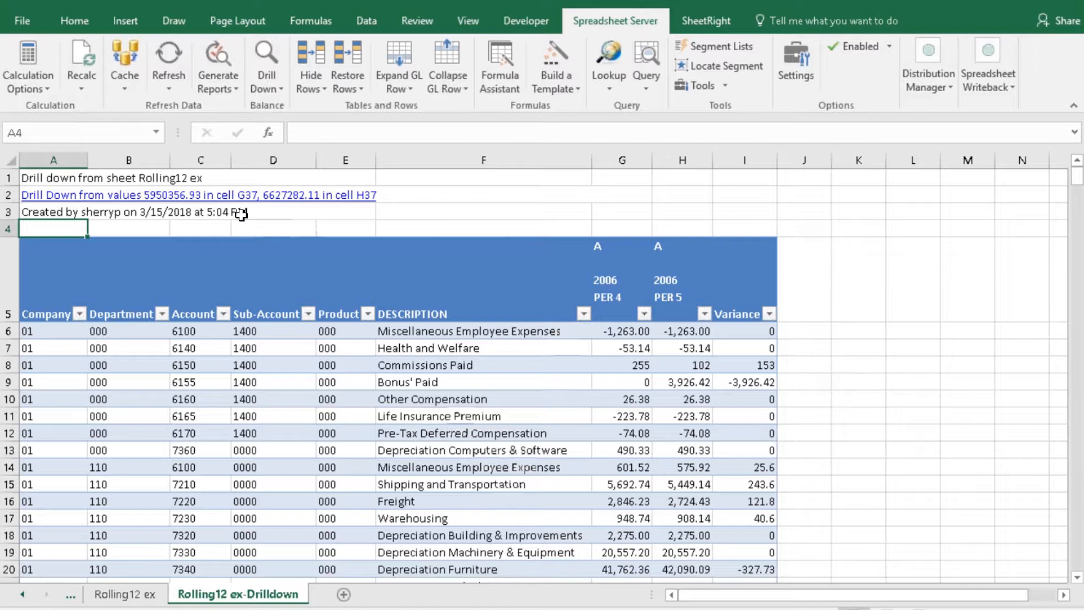
- Rename the exported drill-down sheet to AprMay and return to the Rolling12 ex sheet
{"action": "right_click", "coordinate": [237, 594]}
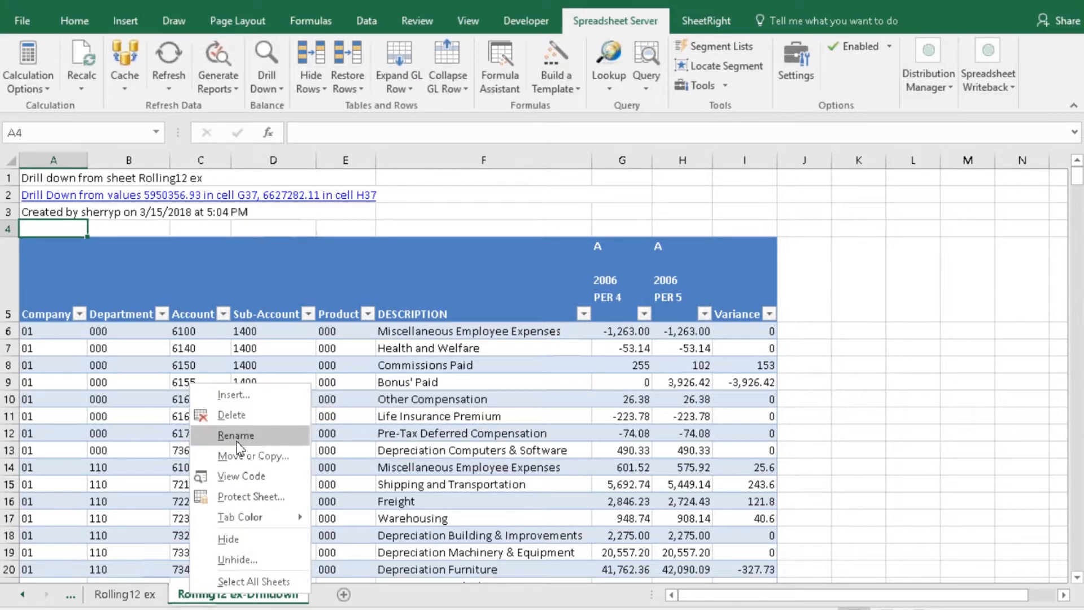
{"action": "left_click", "coordinate": [236, 435]}
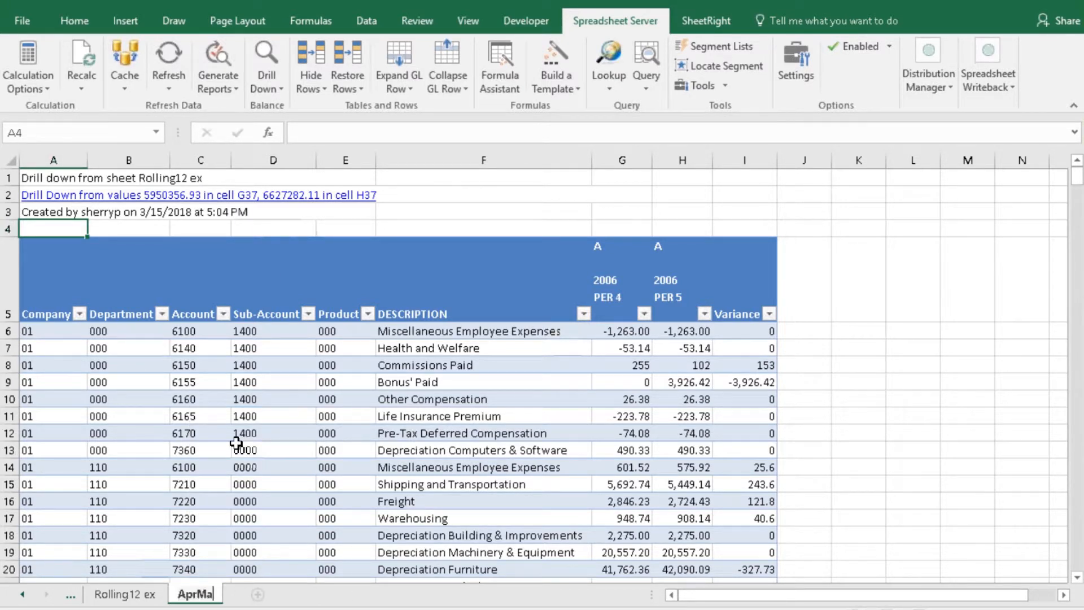
{"action": "left_click", "coordinate": [125, 594]}
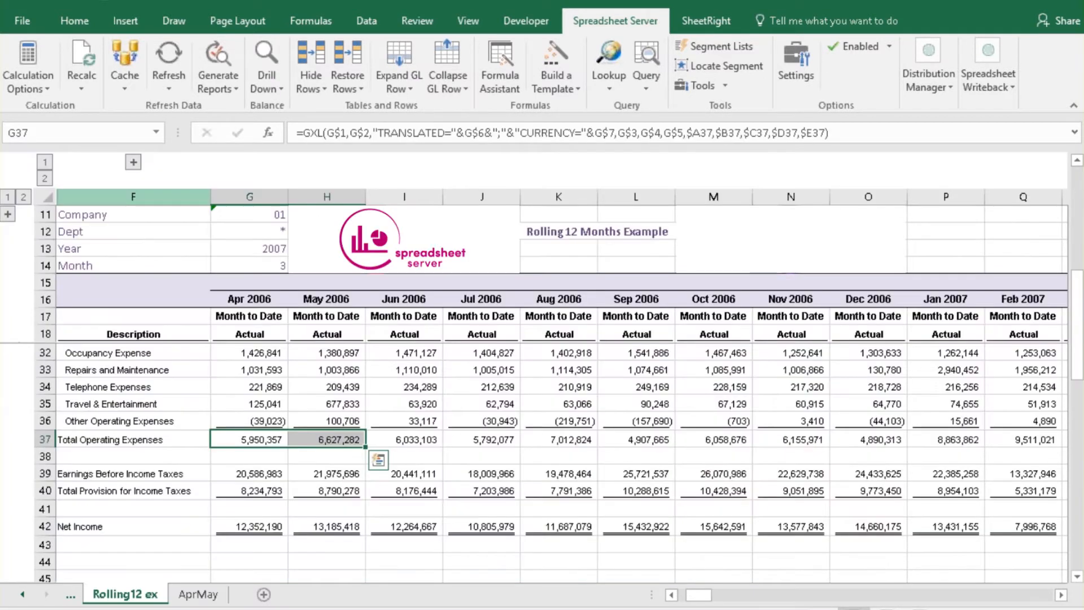